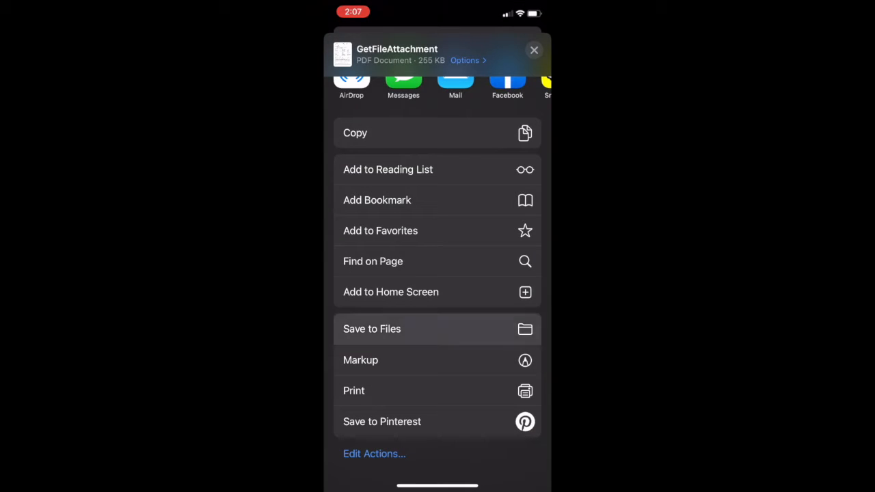
Save the attached PDF to Files from the share sheet.
click(372, 328)
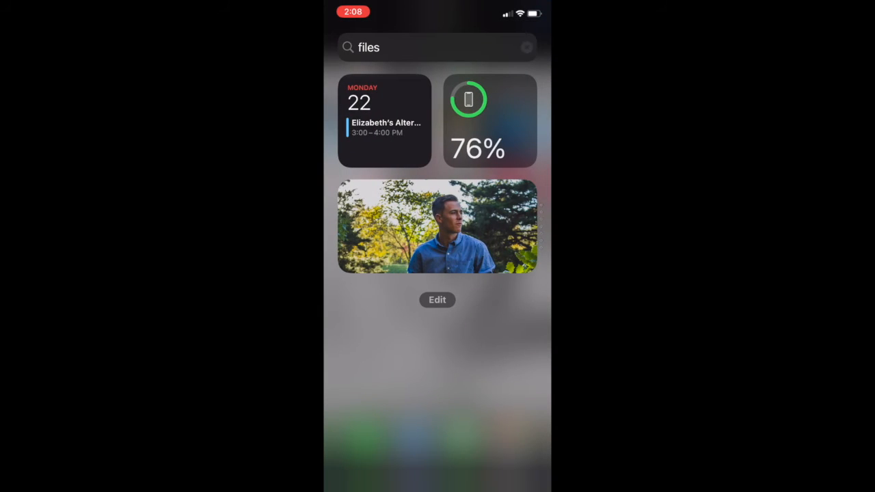
Search for and launch Files, then open the medical screening PDF from Recents.
click(437, 46)
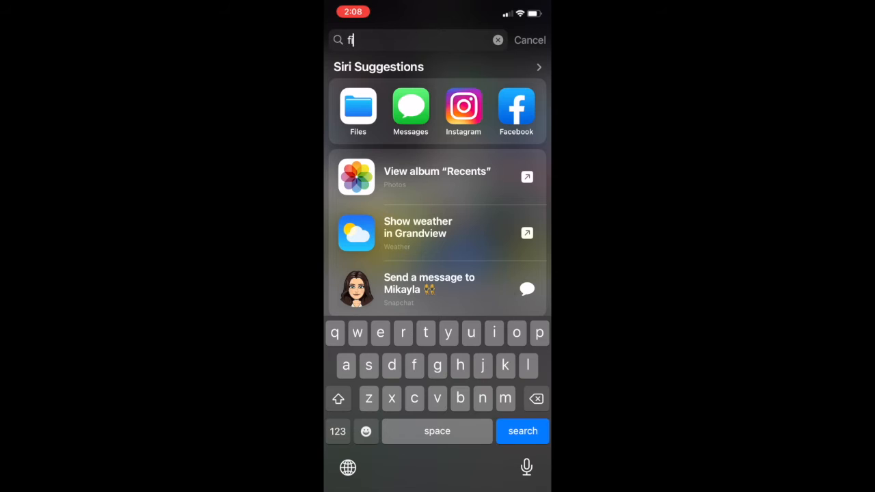
click(358, 110)
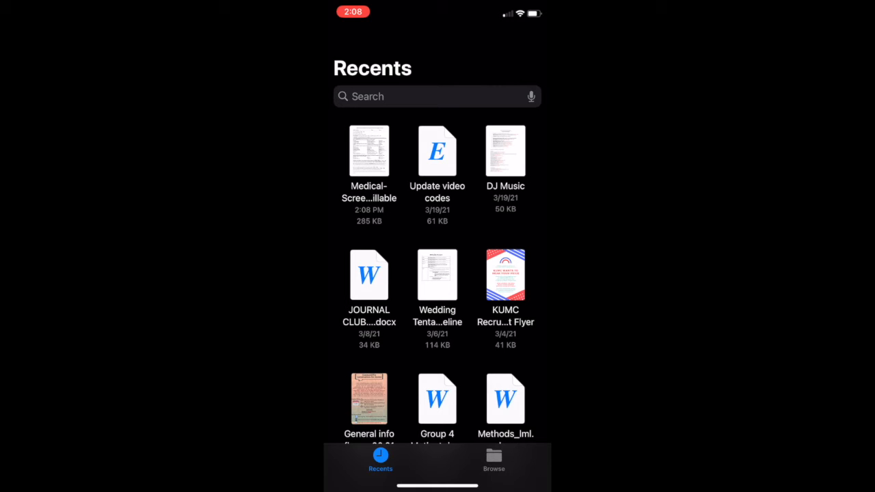
click(369, 151)
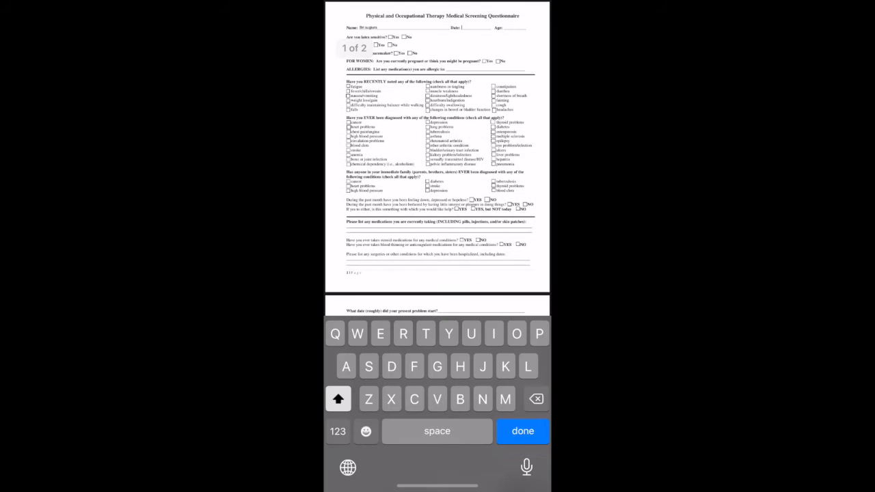
Fill in the name and date fields at the top of the questionnaire and finish typing.
click(337, 431)
text(1)
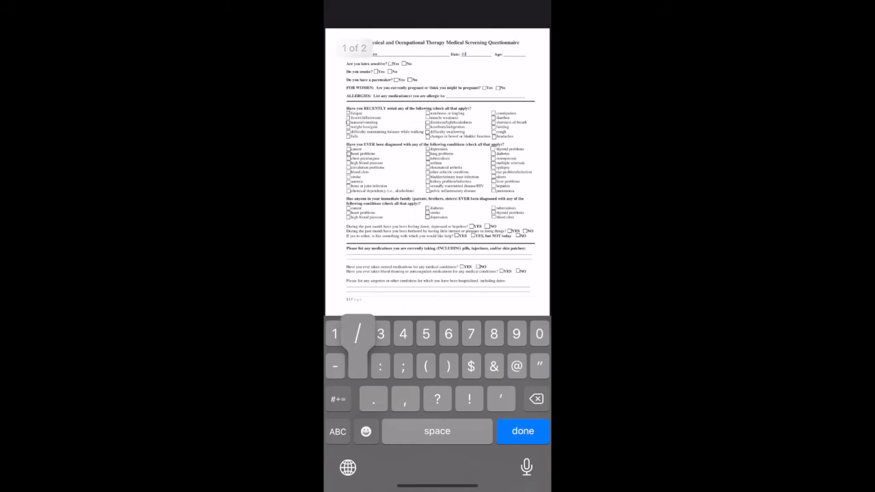
scroll(up, 3)
text(/02/21)
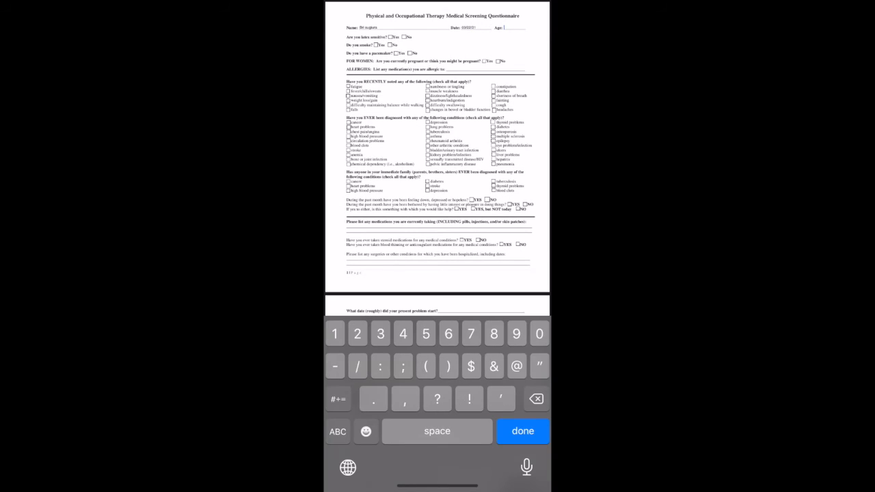
click(522, 430)
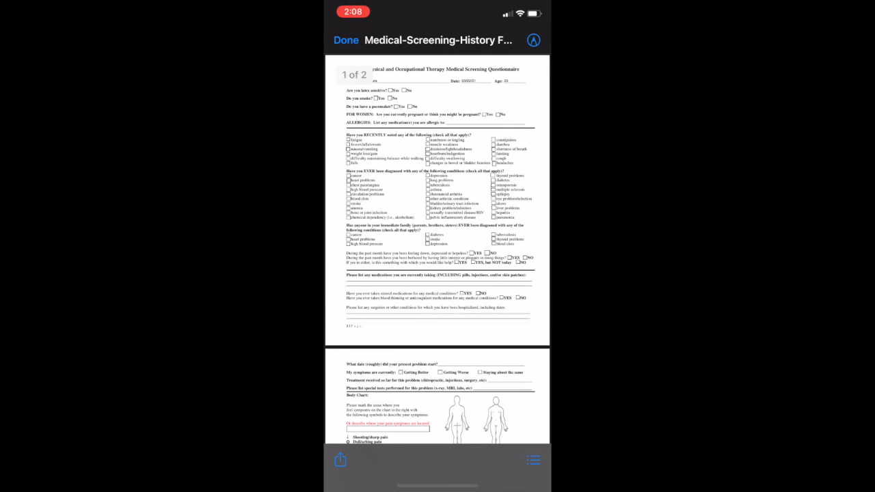